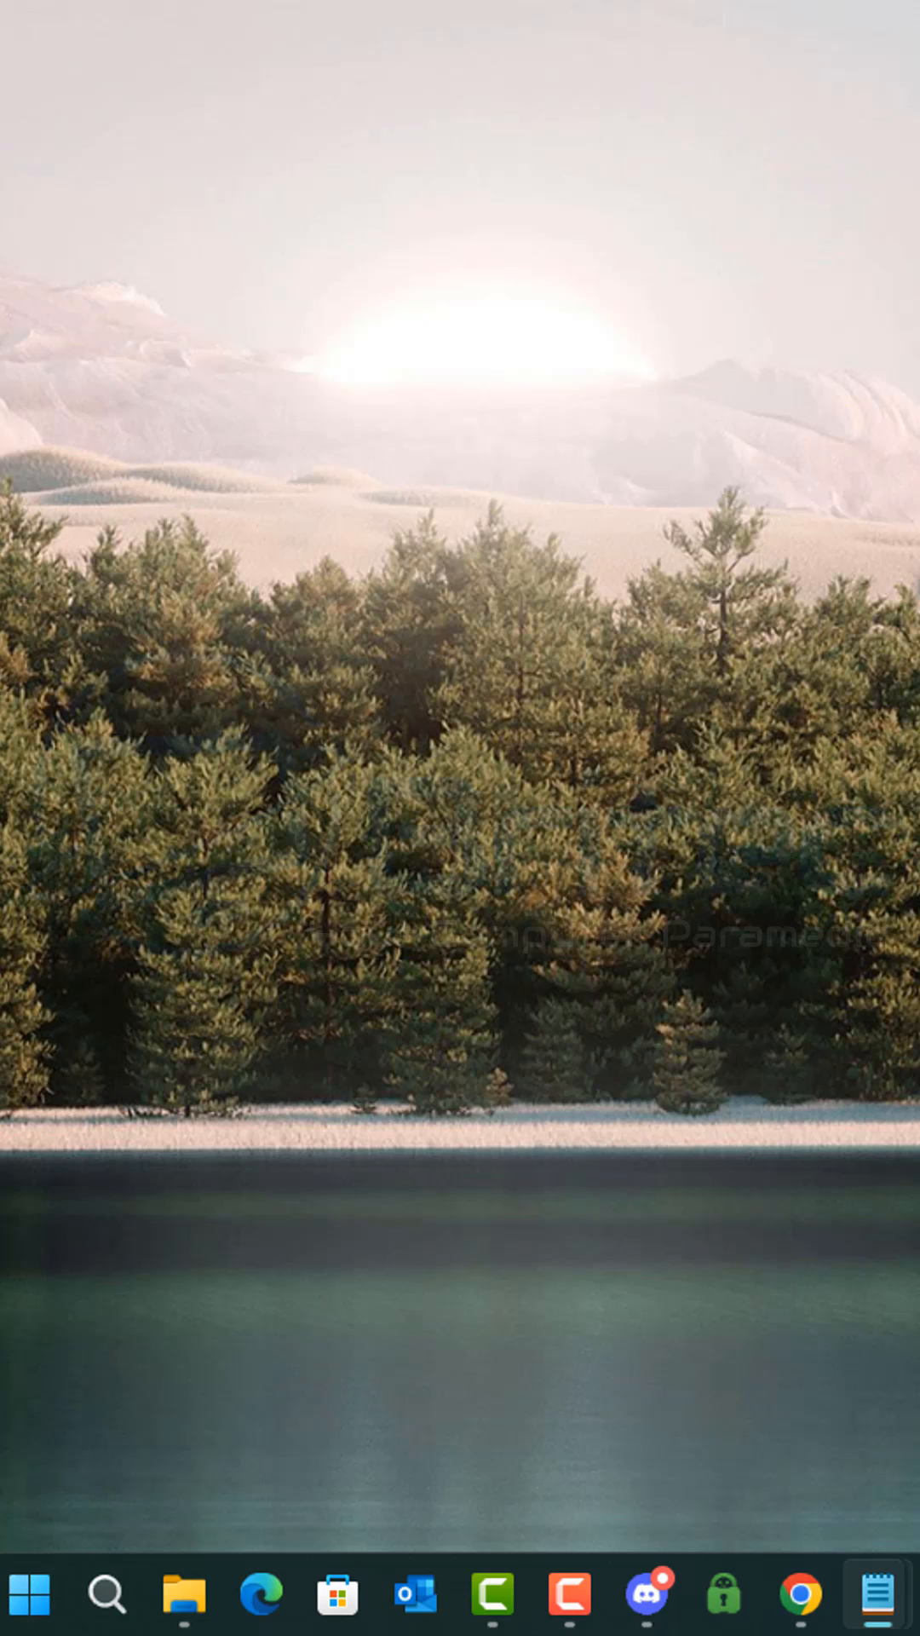
Step: Create a new empty folder on the desktop via New > Folder
{"action": "right_click", "coordinate": [404, 462]}
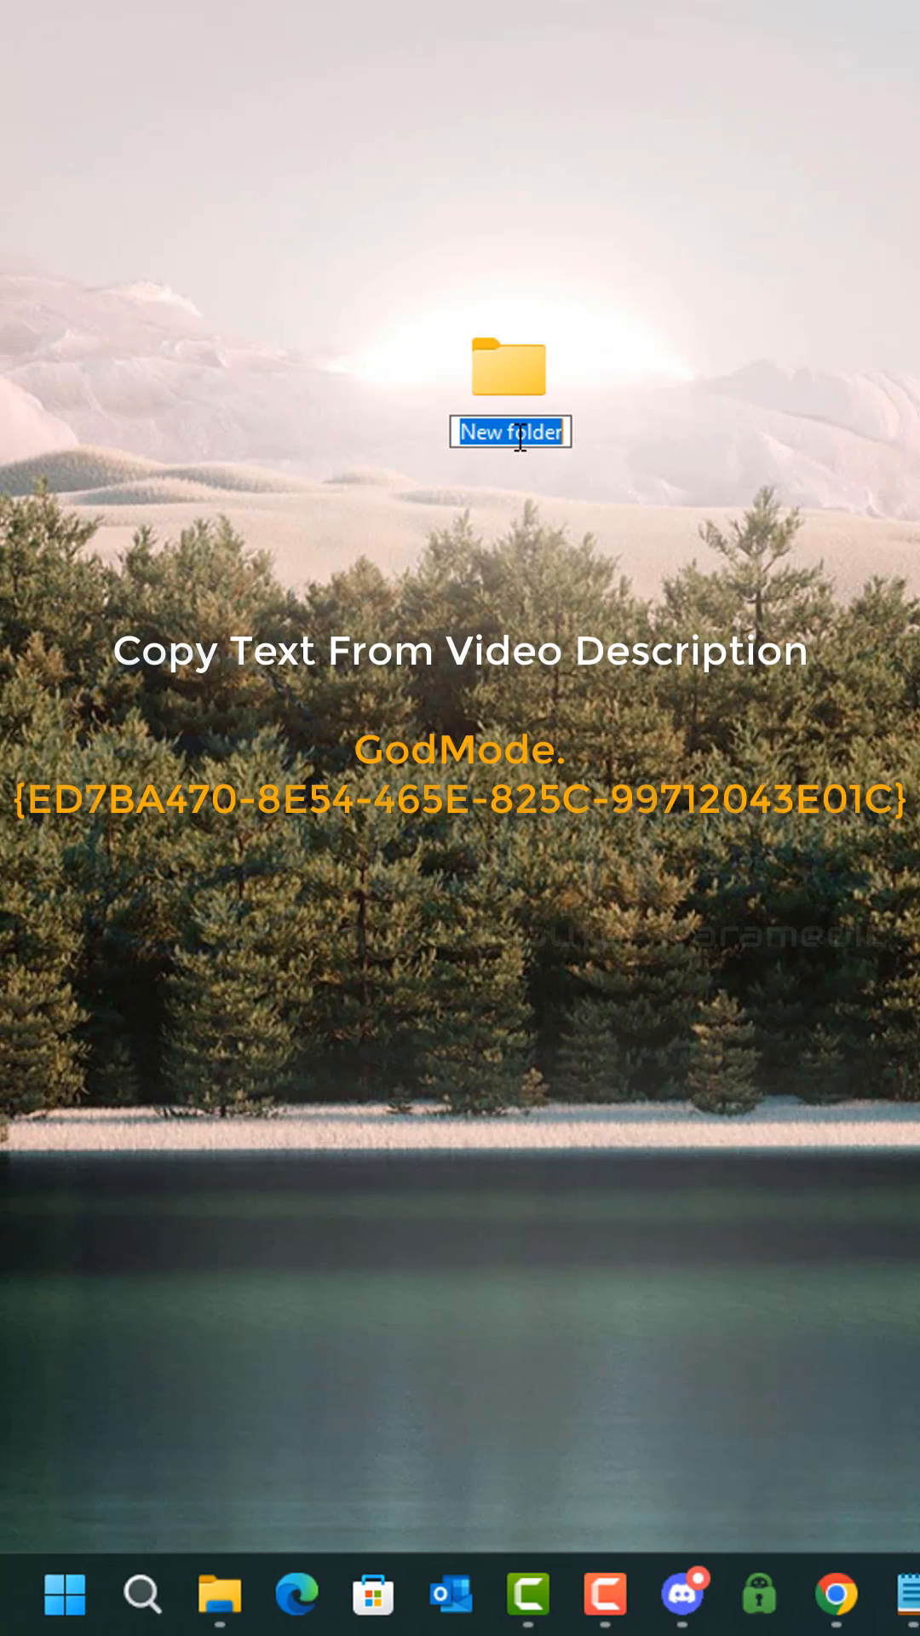
Step: Rename the folder to GodMode.{ED7BA470-8E54-465E-825C-99712043E01C} so it shows a Control Panel icon
{"action": "right_click", "coordinate": [522, 433]}
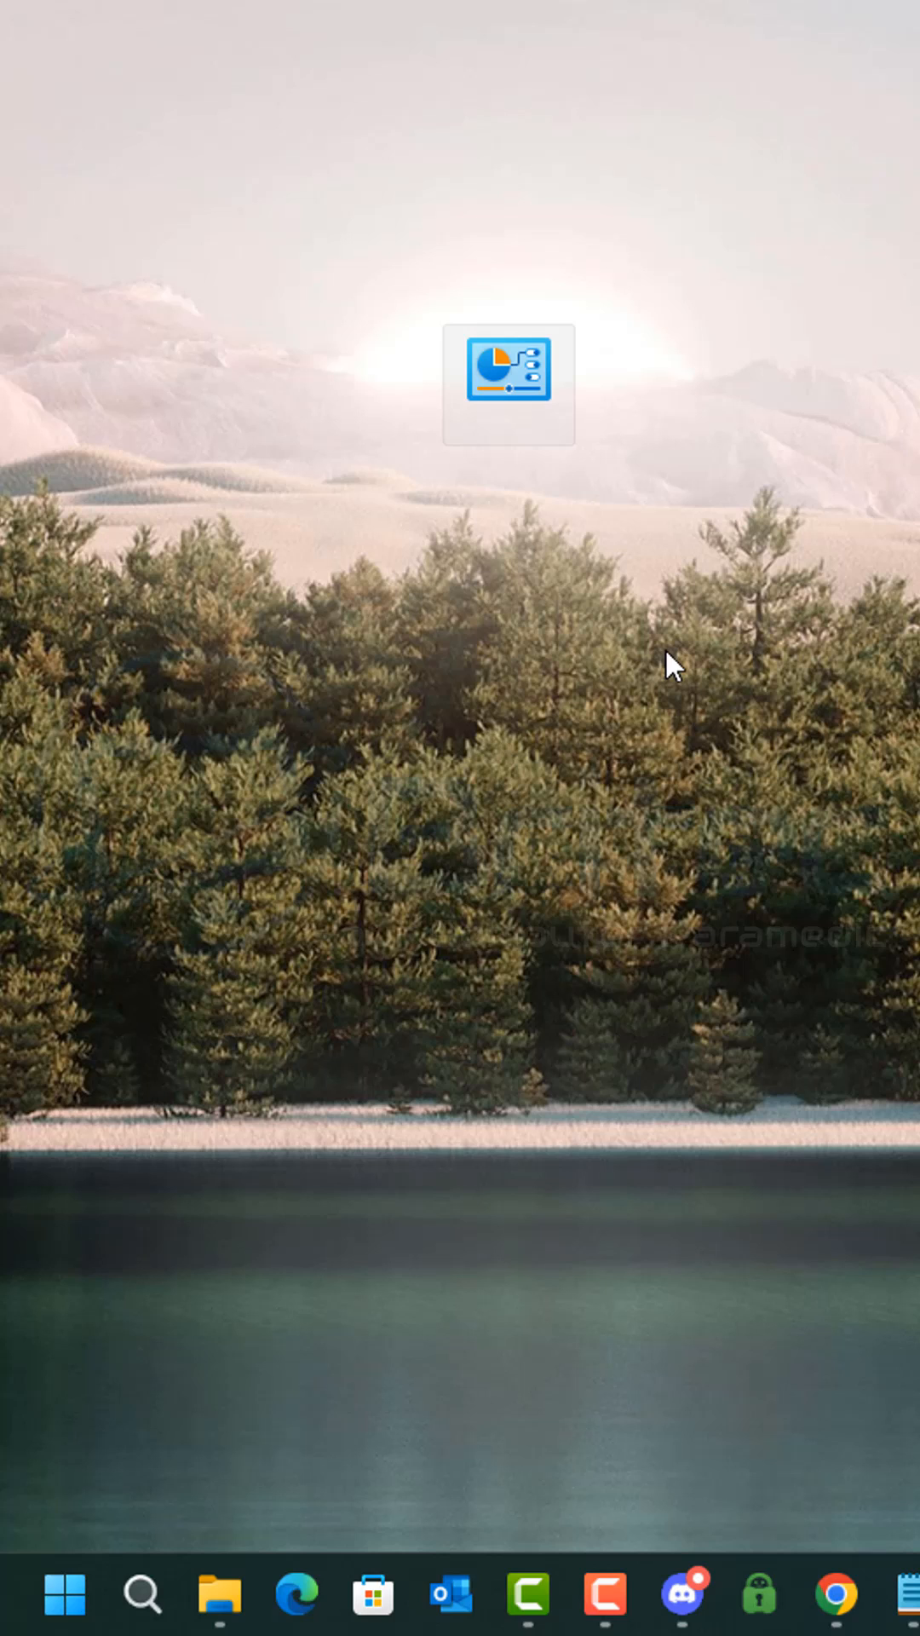
{"action": "mouse_move", "coordinate": [543, 498]}
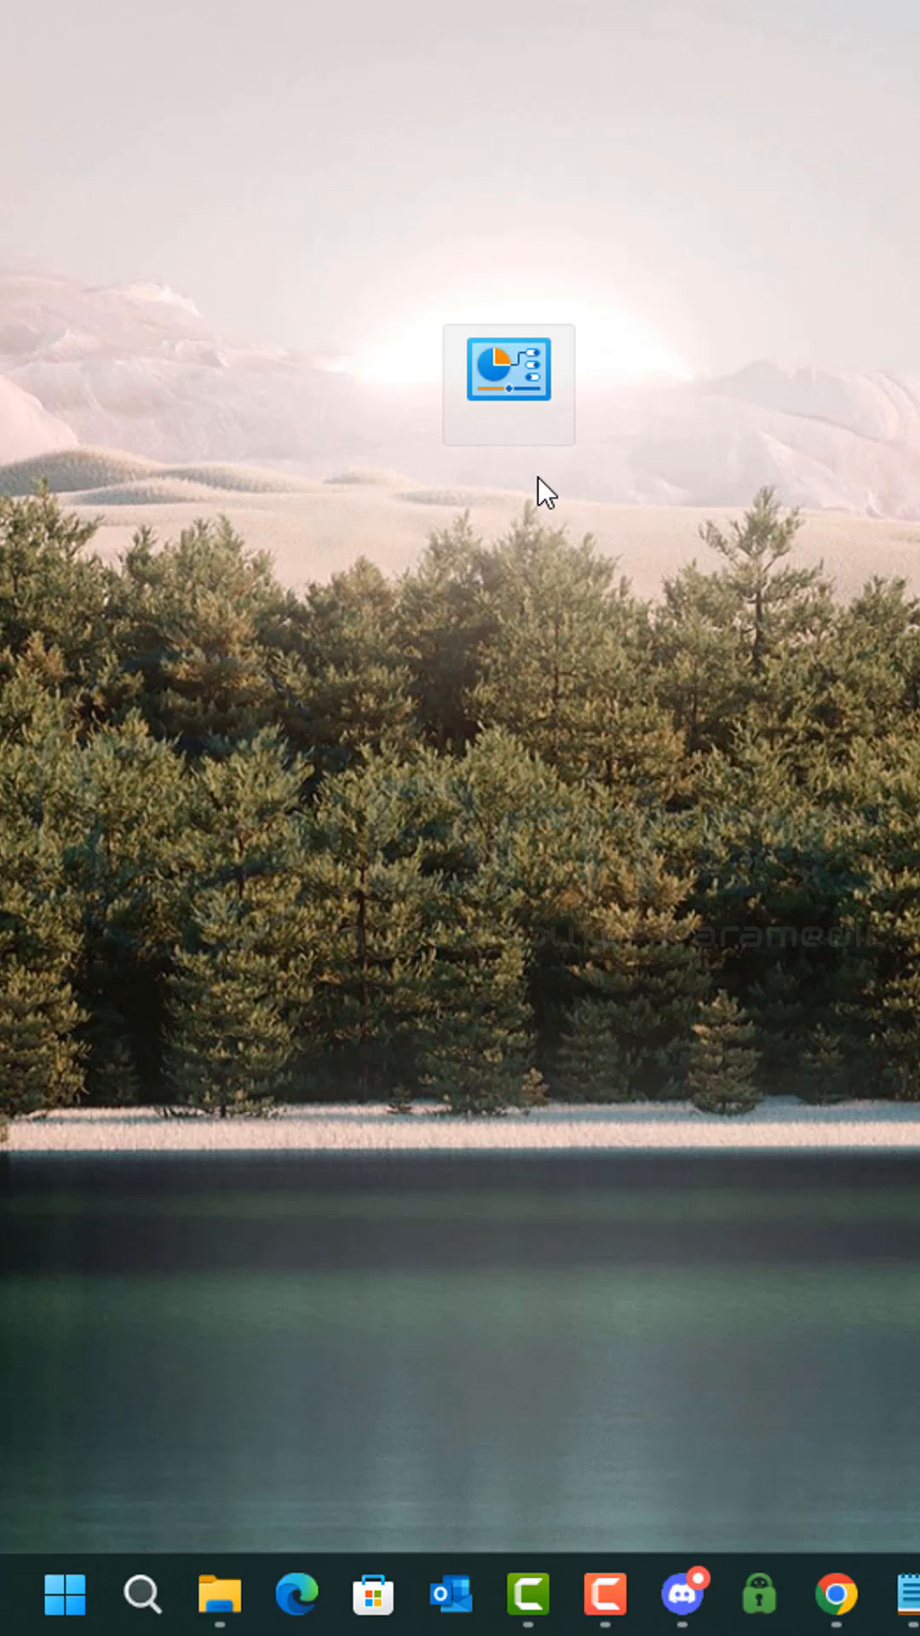
Step: Open the God Mode folder and test BitLocker and Credential Manager shortcuts, closing each window
{"action": "double_click", "coordinate": [507, 387]}
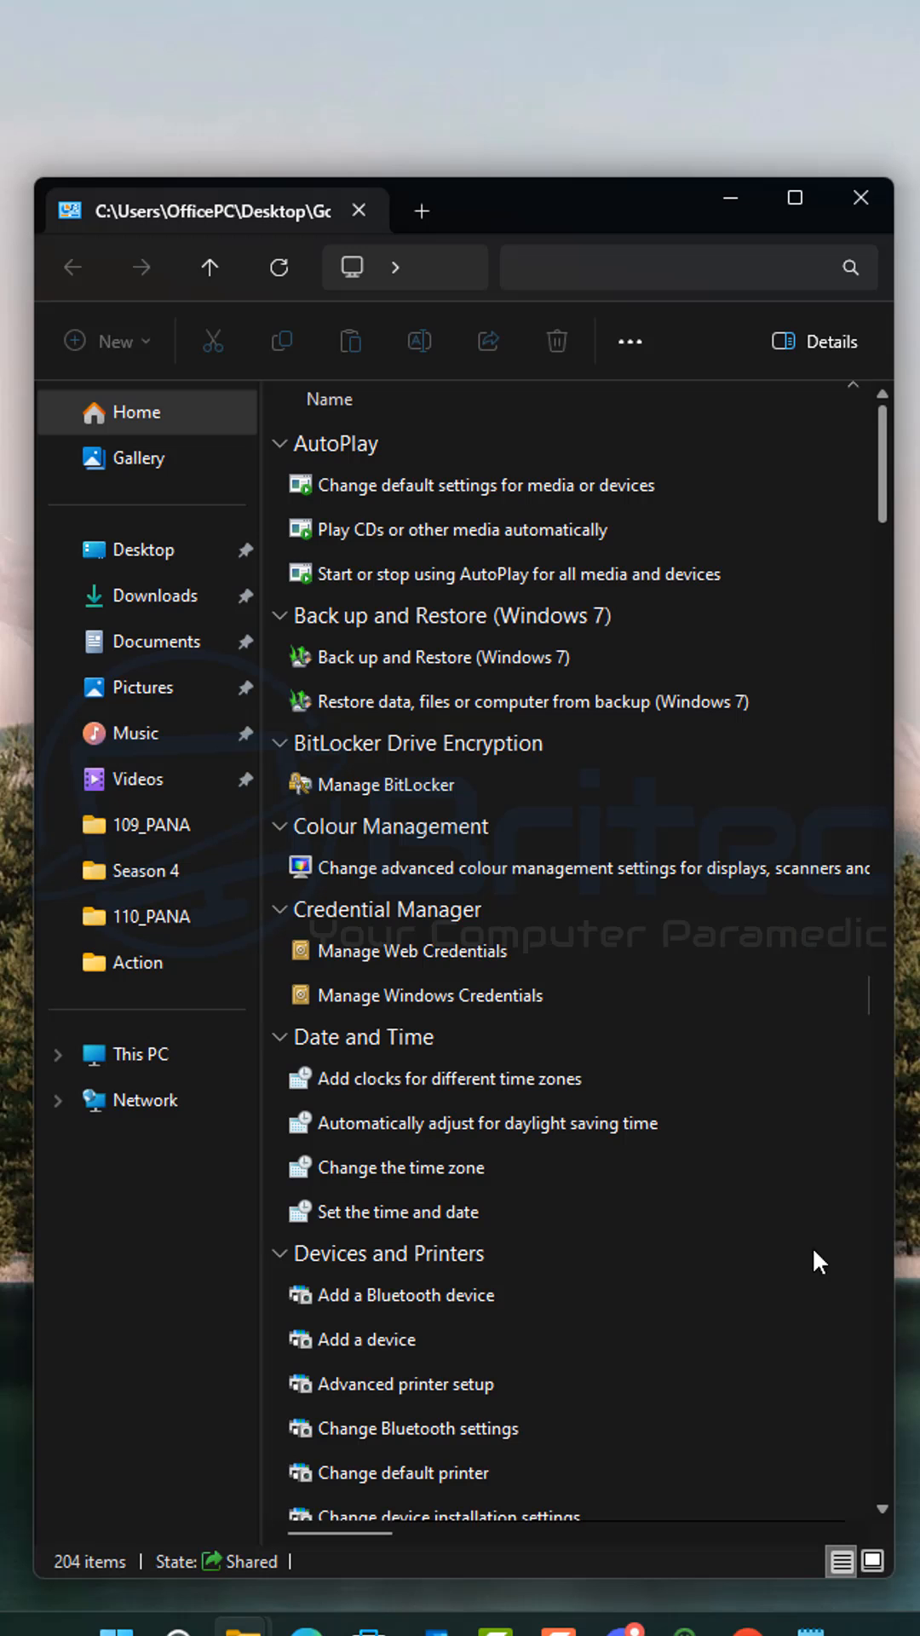
{"action": "mouse_move", "coordinate": [665, 1009]}
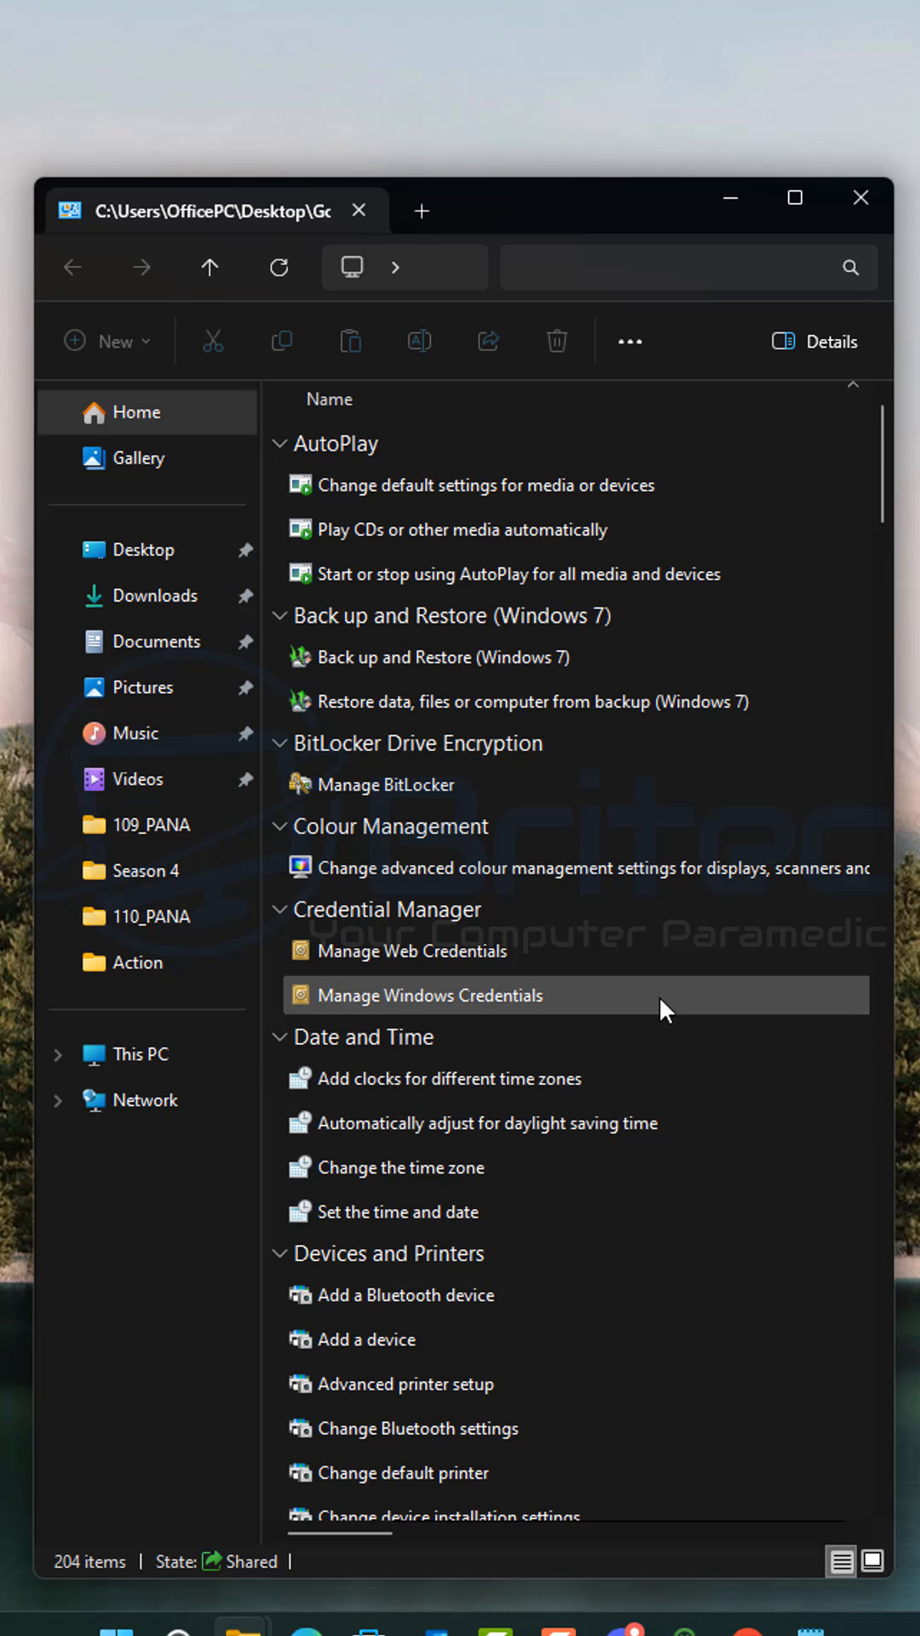
{"action": "mouse_move", "coordinate": [801, 583]}
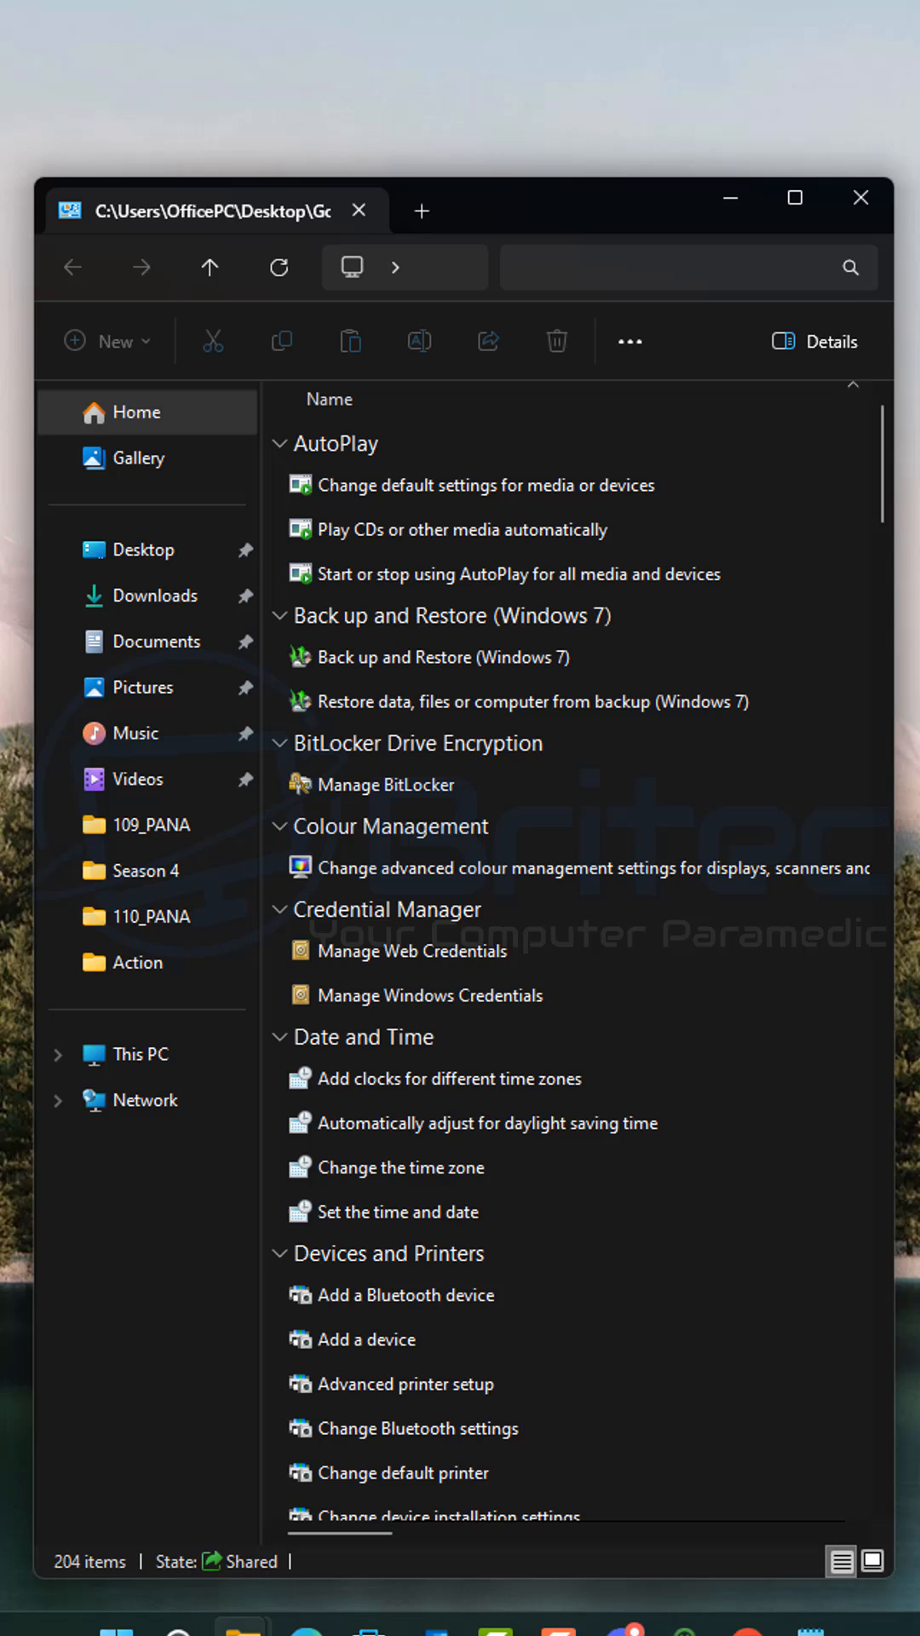
{"action": "mouse_move", "coordinate": [753, 580]}
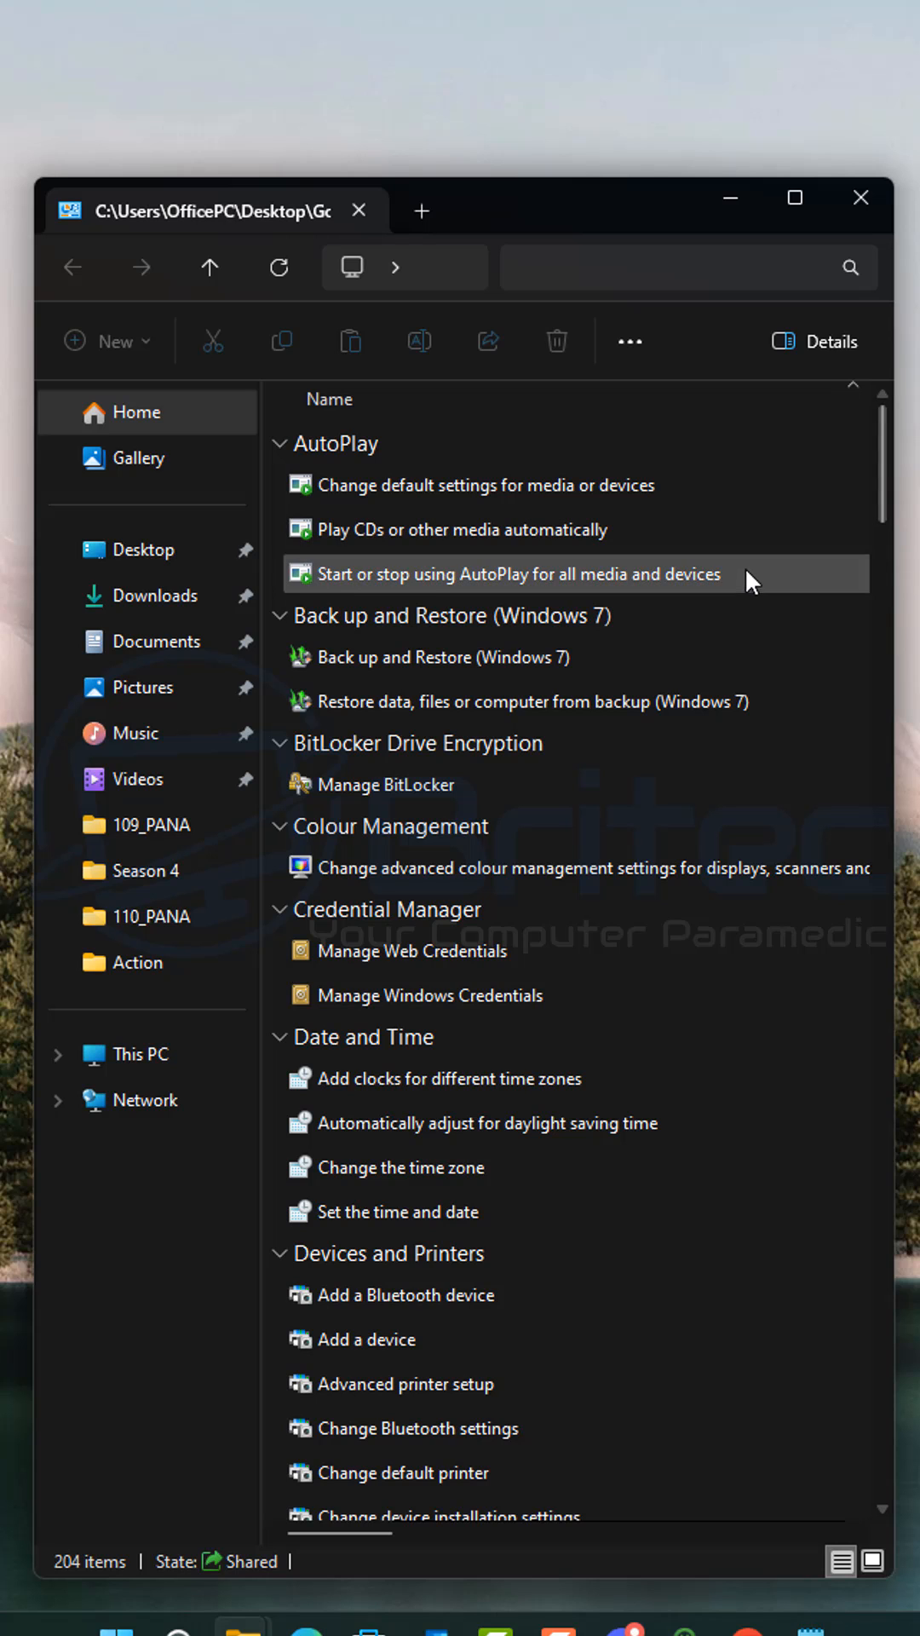
{"action": "scroll", "scroll_direction": "down", "scroll_amount": 3}
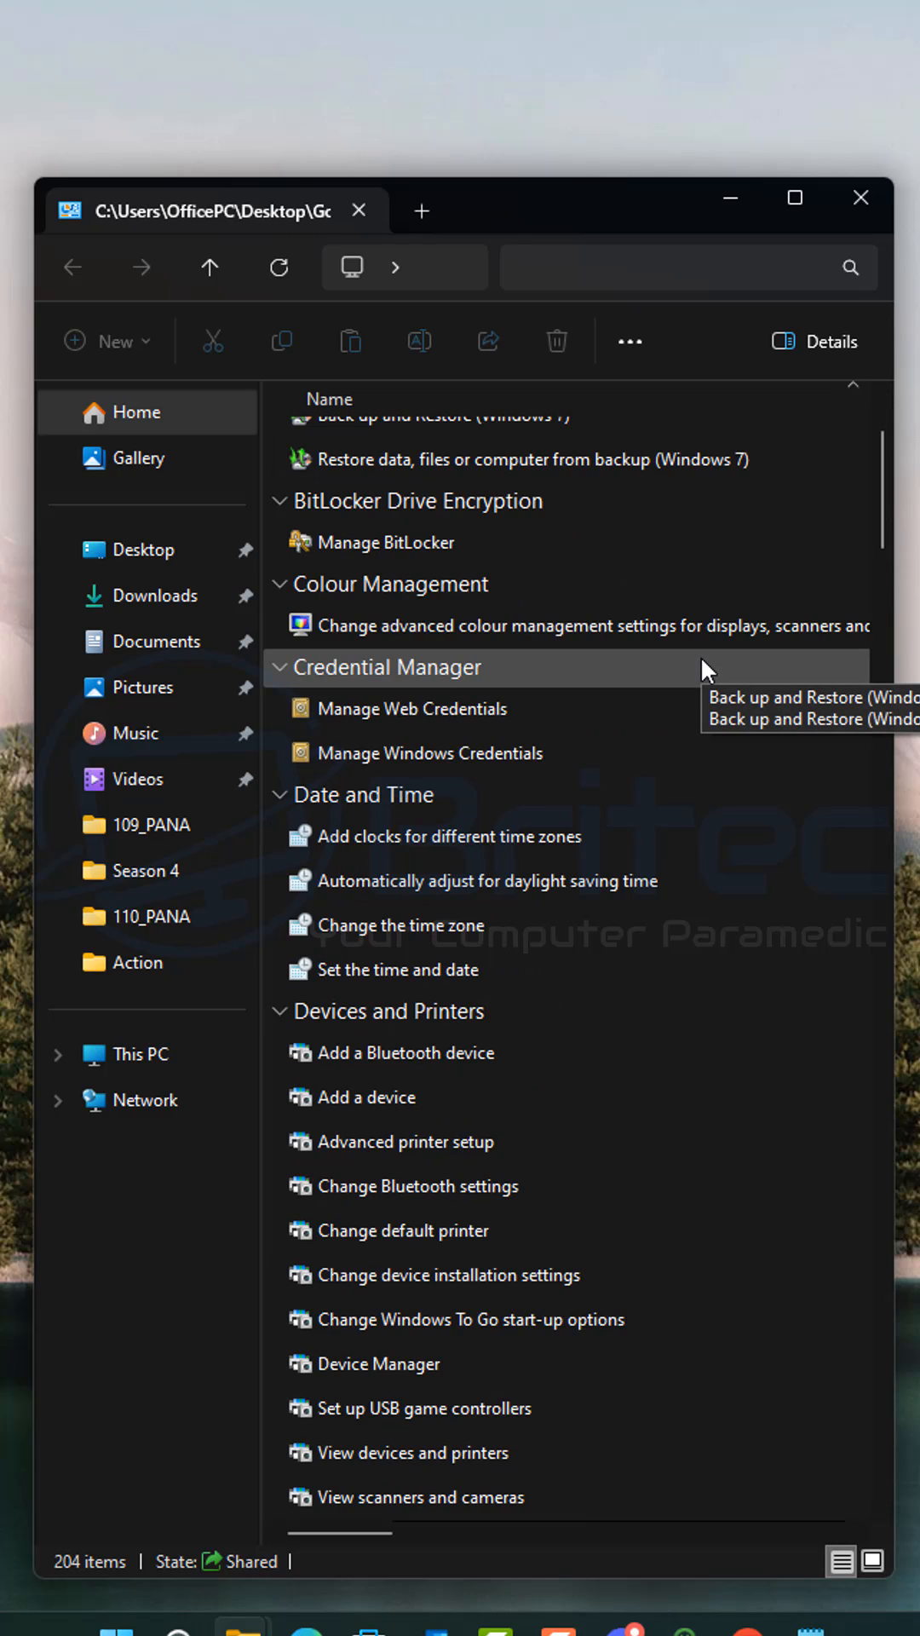
{"action": "scroll", "scroll_direction": "down", "scroll_amount": 3}
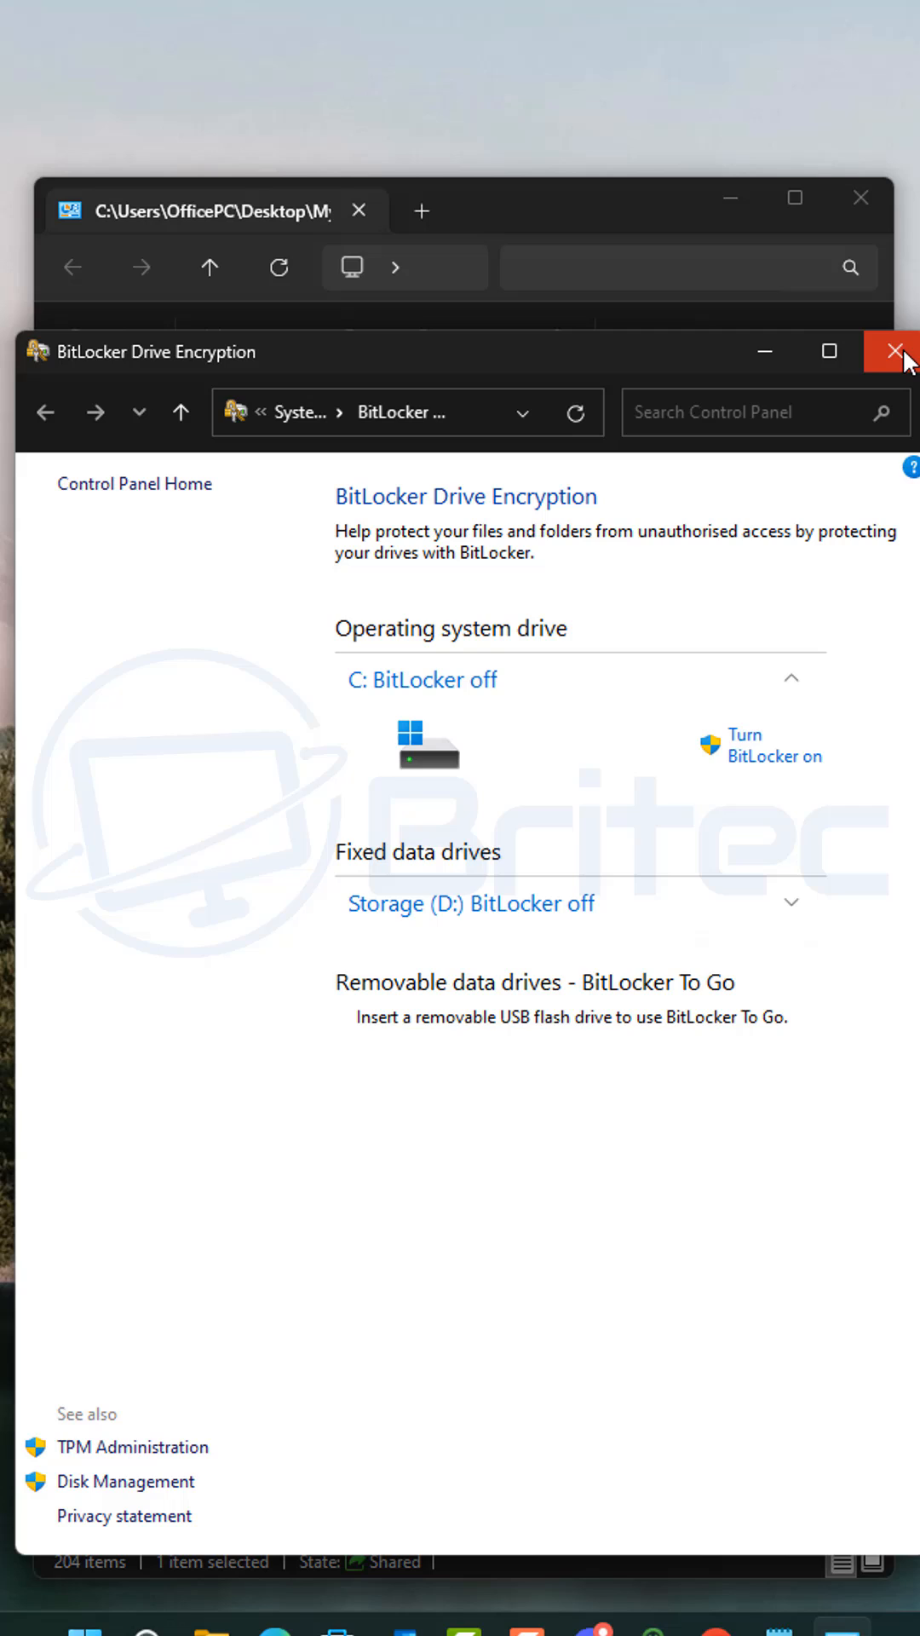
{"action": "left_click", "coordinate": [869, 351]}
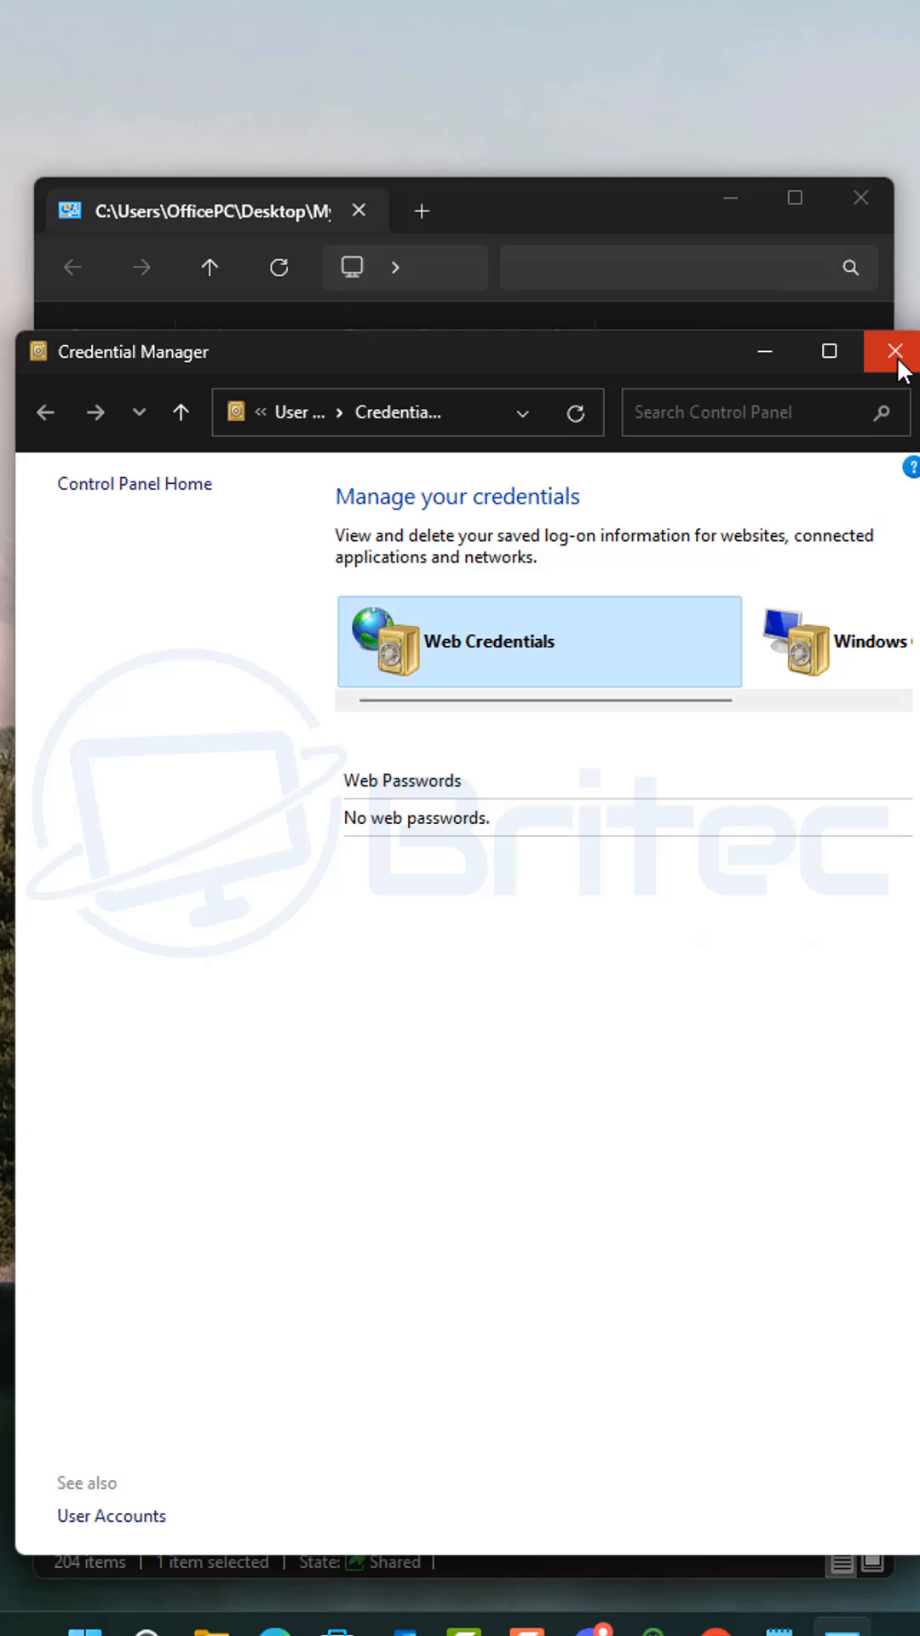
{"action": "left_click", "coordinate": [893, 351]}
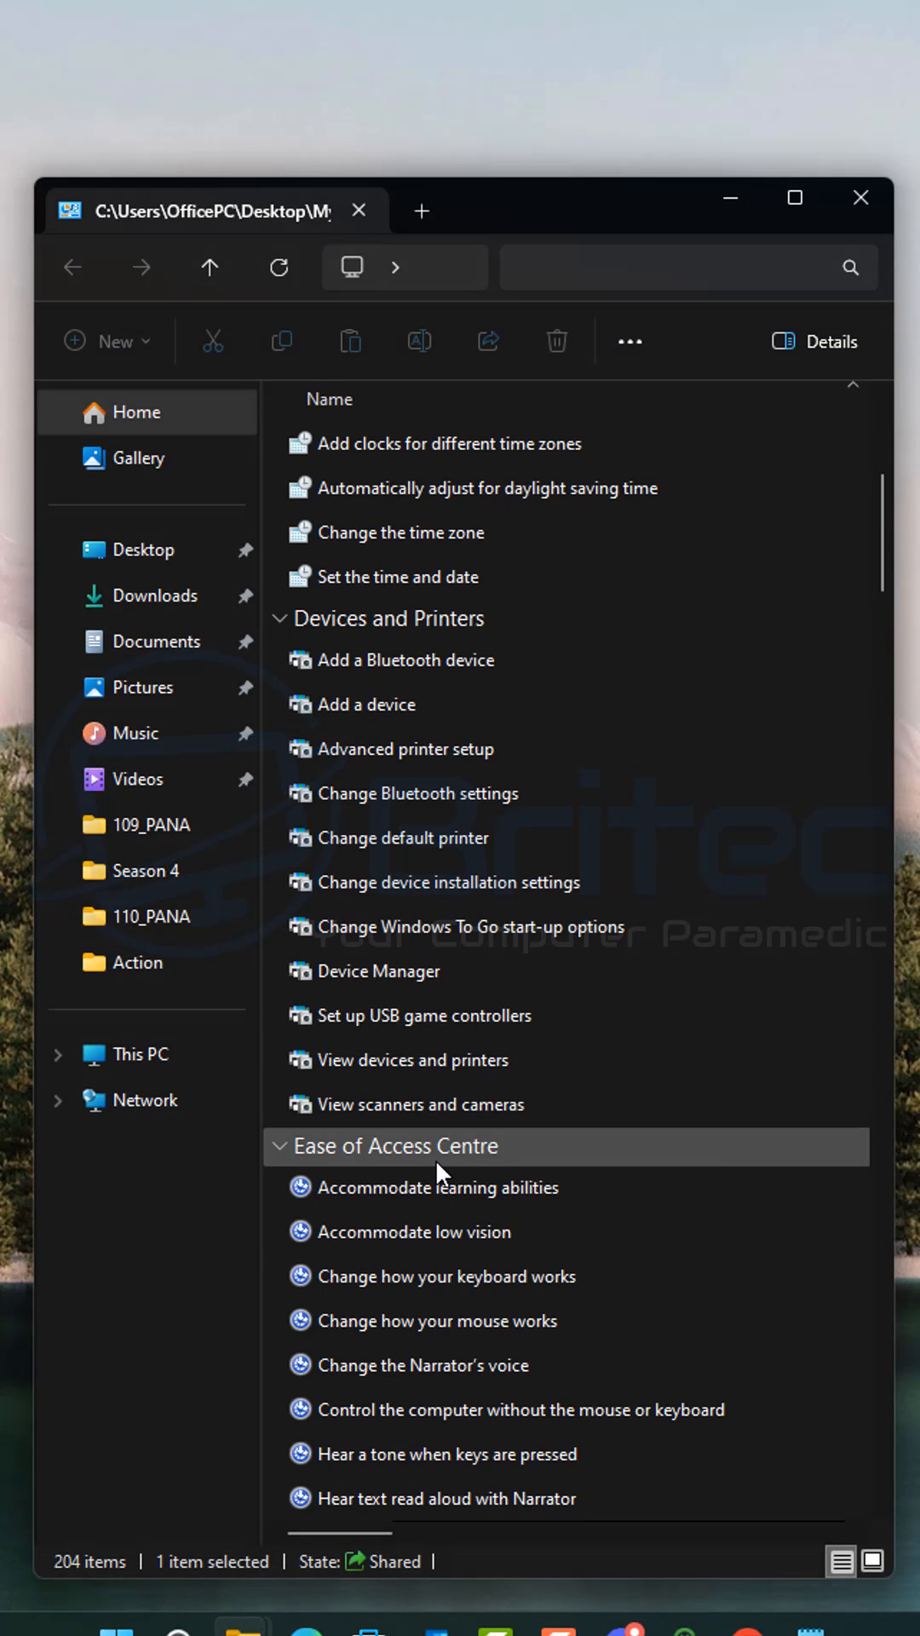
Step: Launch Device Manager from the shortcut list, close it, and browse the remaining shortcuts
{"action": "left_click", "coordinate": [379, 969]}
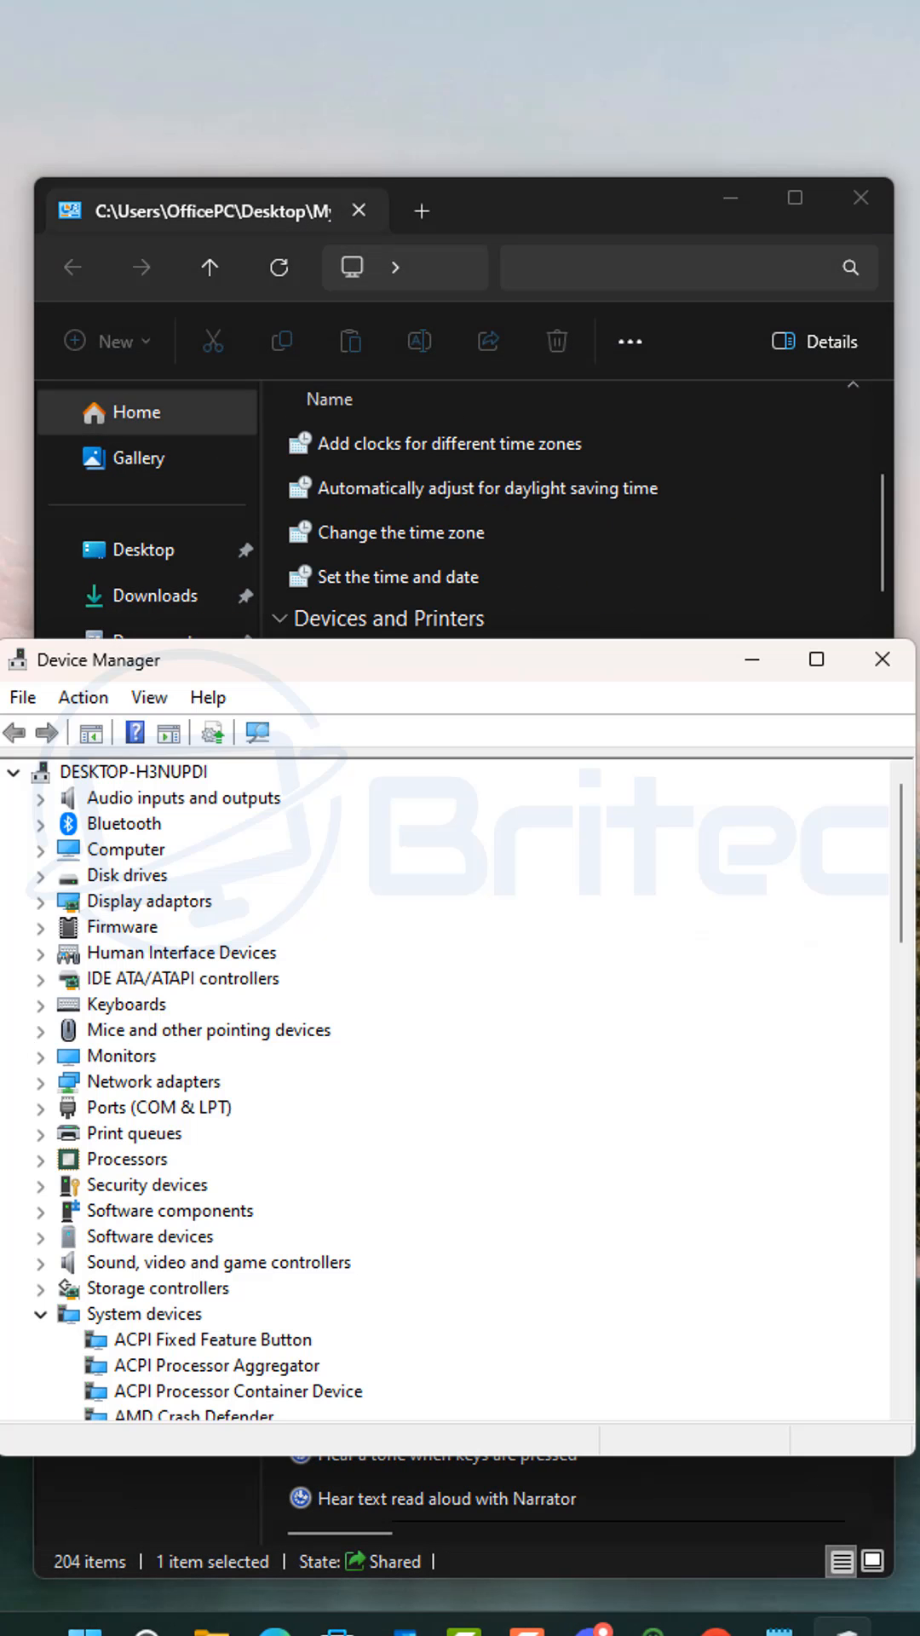
{"action": "left_click", "coordinate": [139, 772]}
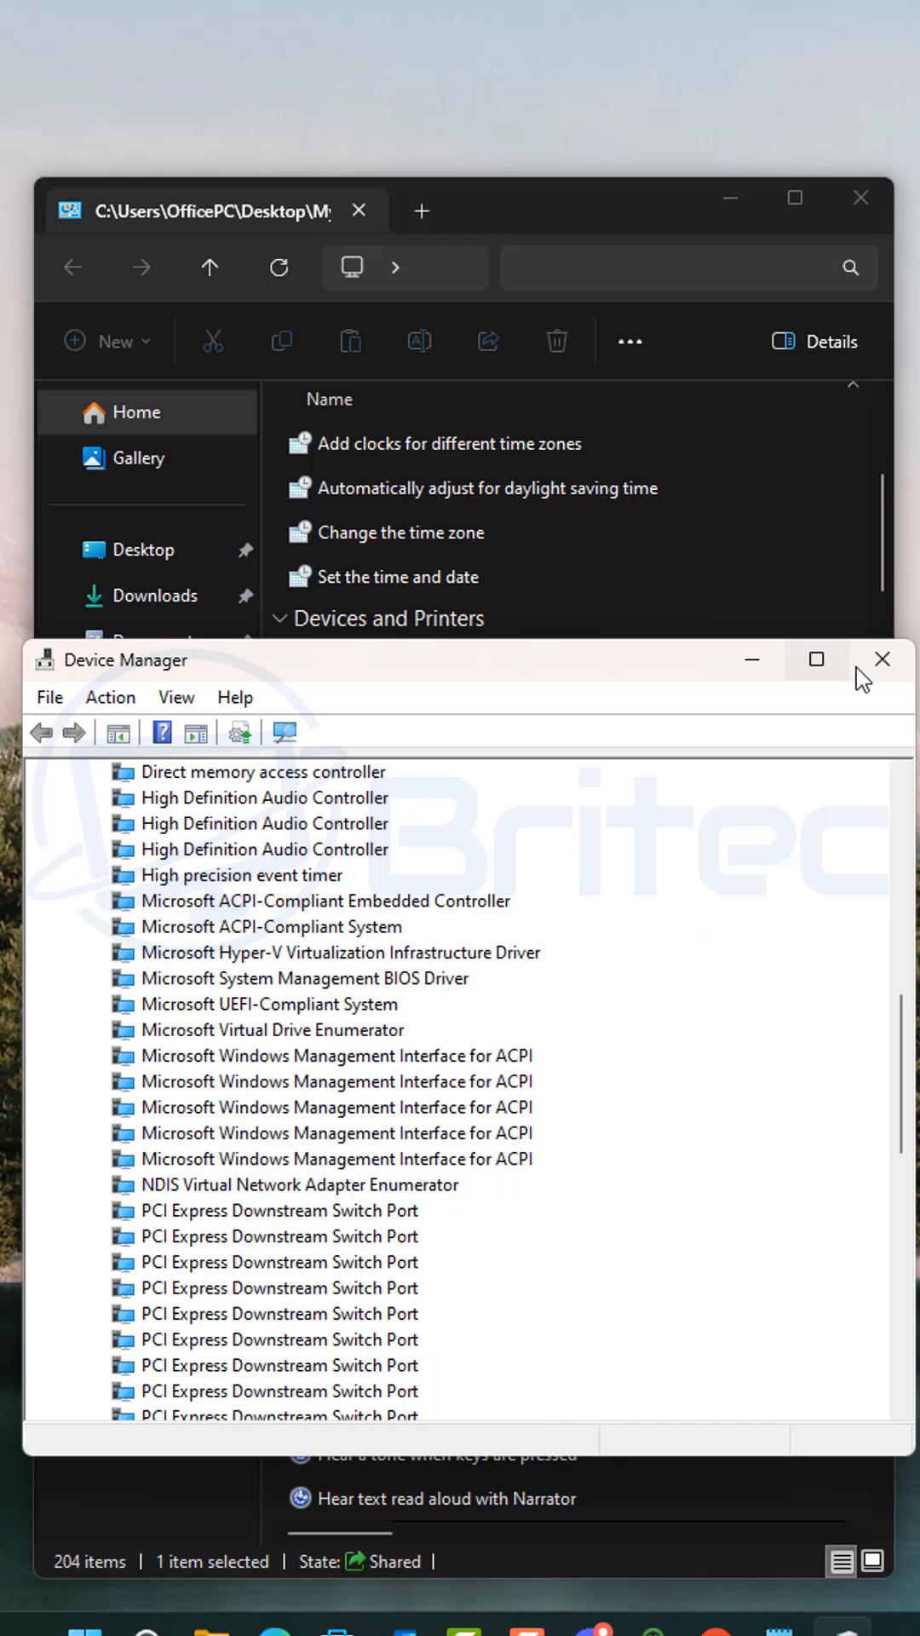
{"action": "left_click", "coordinate": [882, 658]}
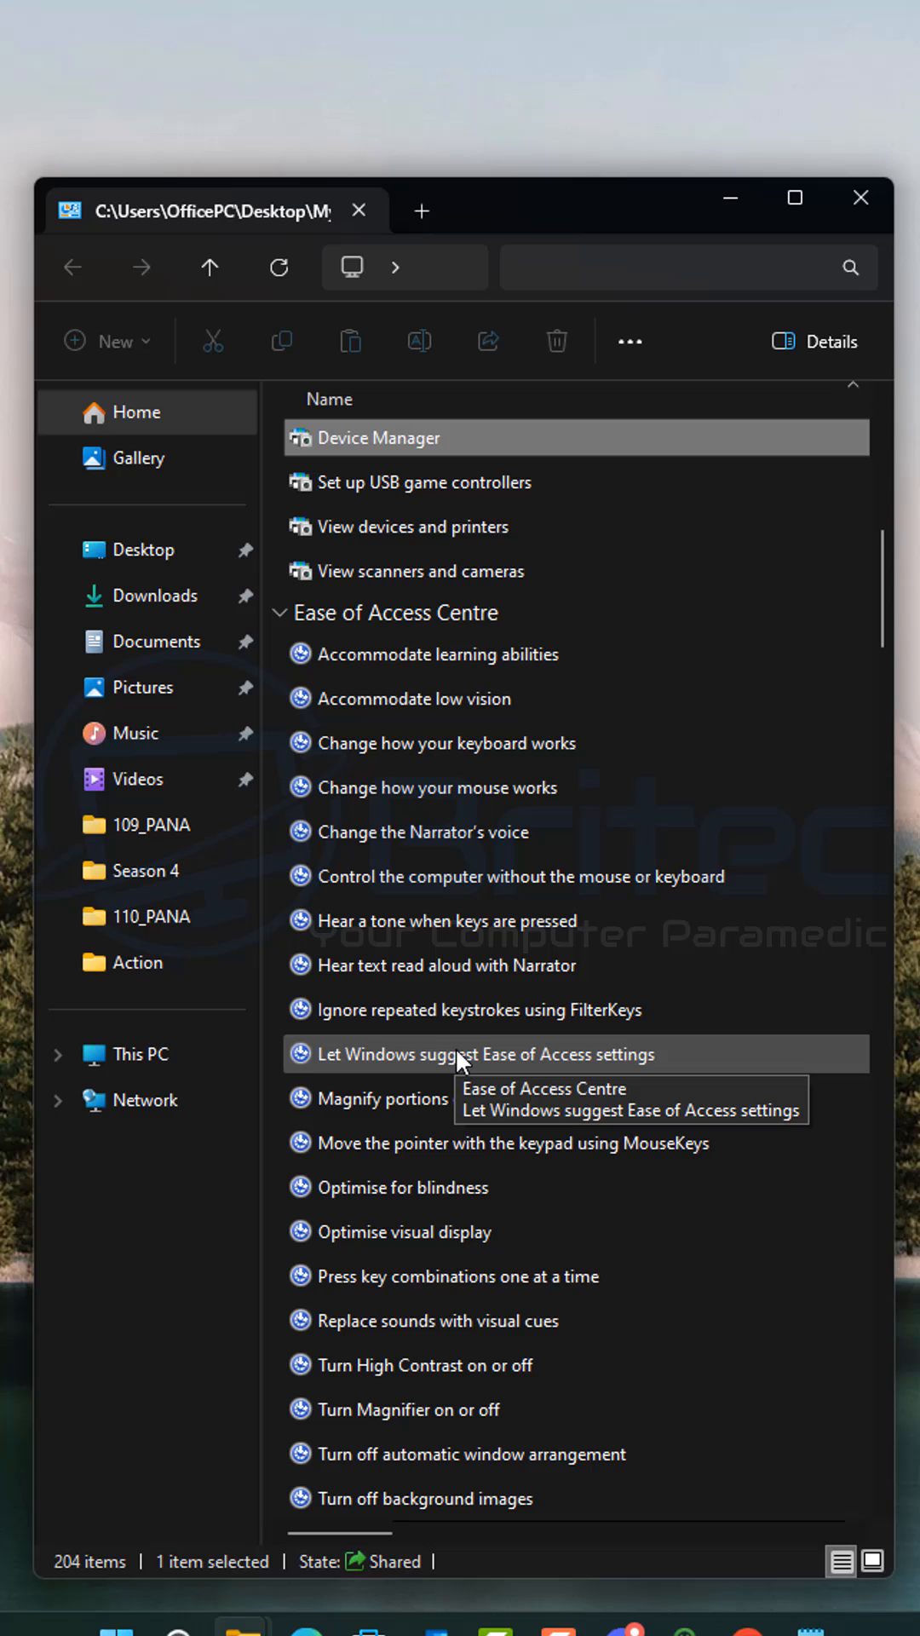
{"action": "scroll", "scroll_direction": "down", "scroll_amount": 3}
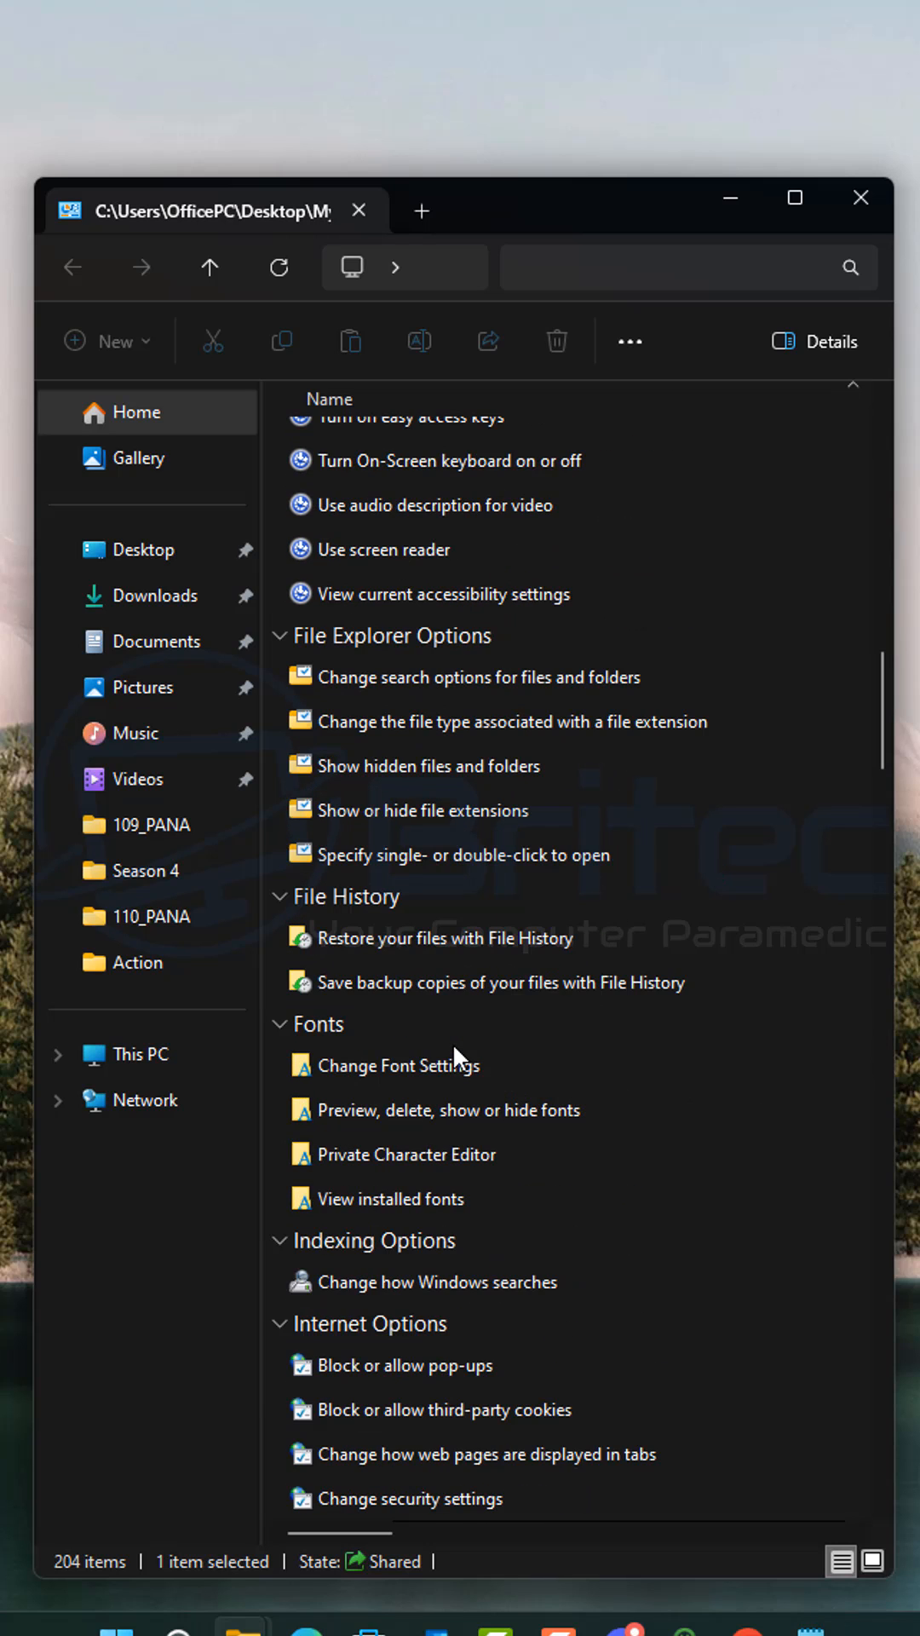
{"action": "scroll", "scroll_direction": "down", "scroll_amount": 3}
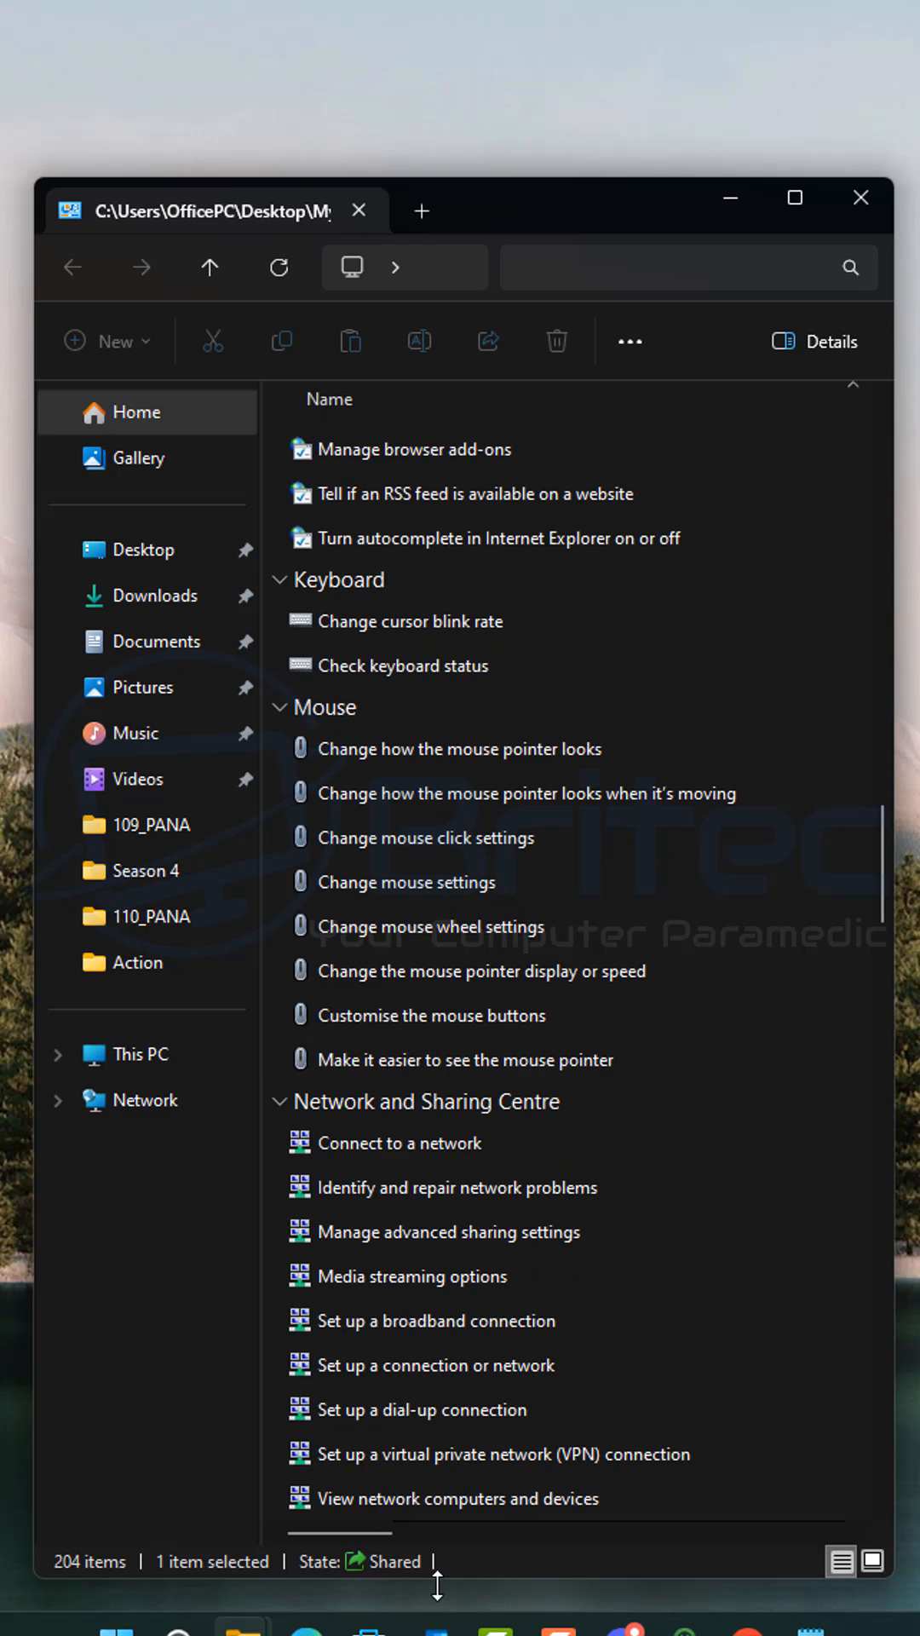